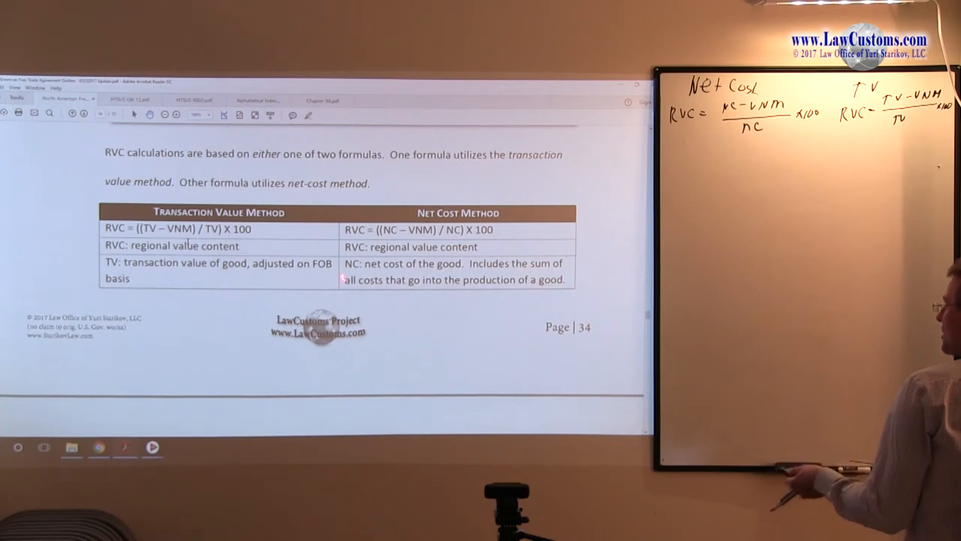
scroll(down, 3)
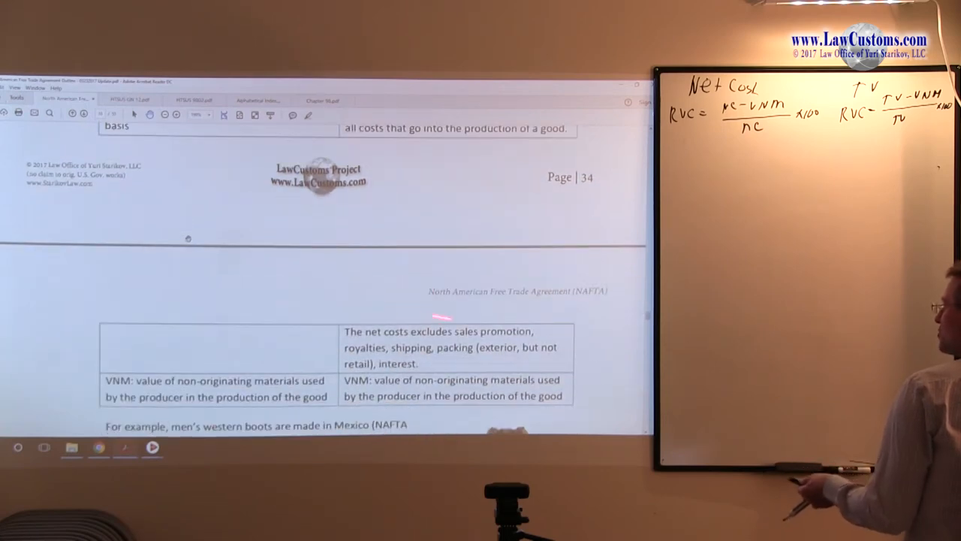
scroll(down, 3)
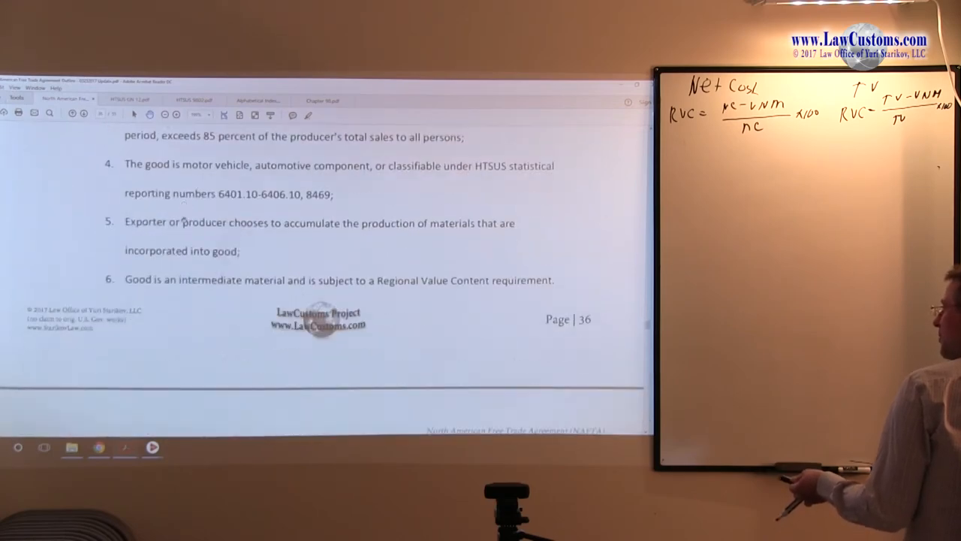
scroll(down, 3)
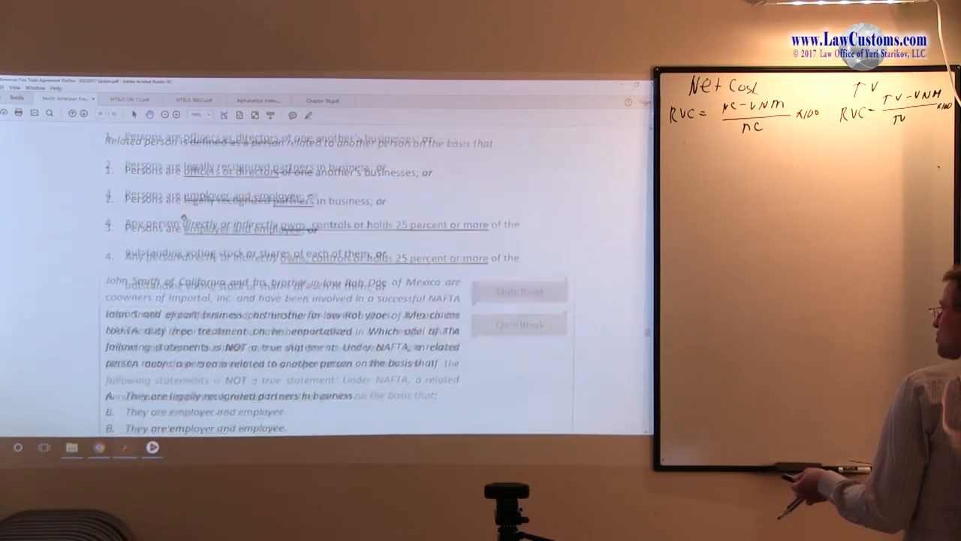
scroll(down, 3)
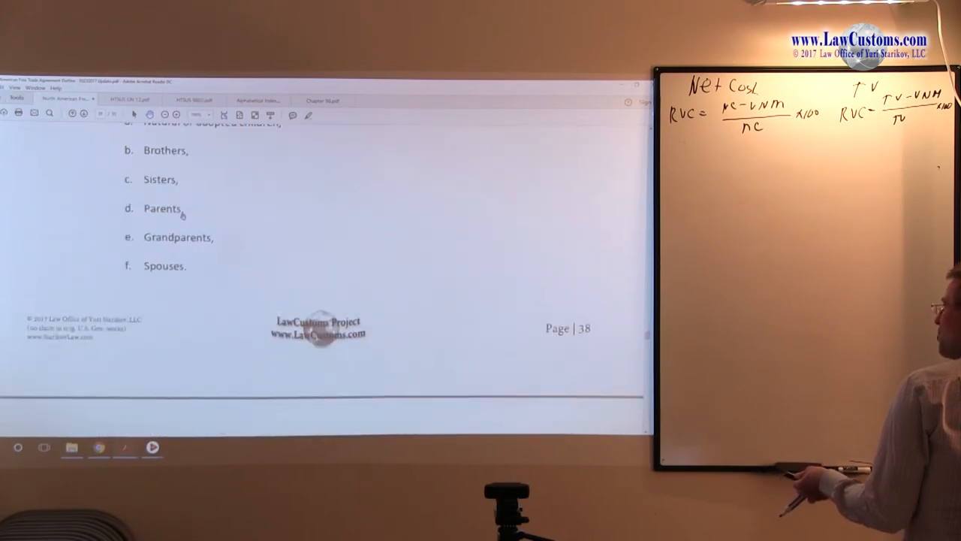
scroll(down, 3)
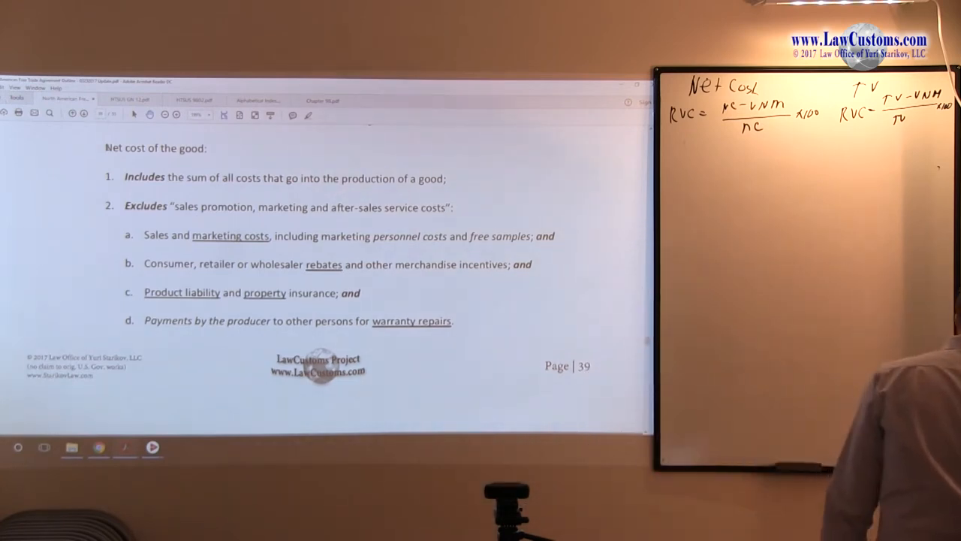
scroll(down, 3)
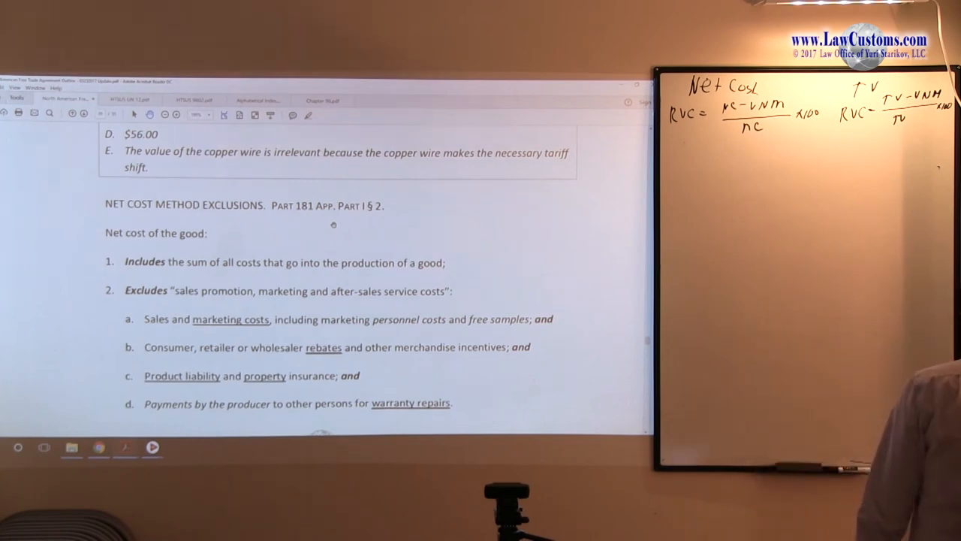
scroll(down, 3)
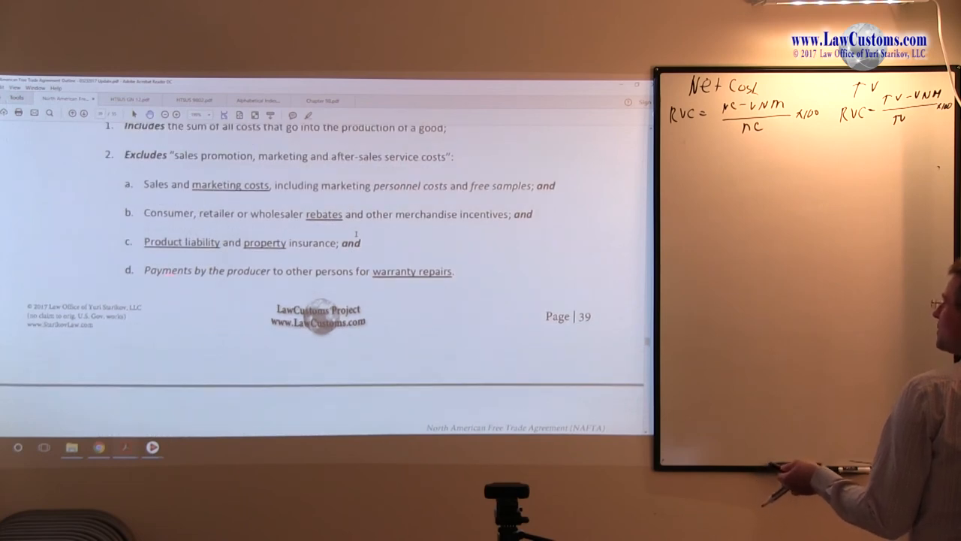
scroll(down, 3)
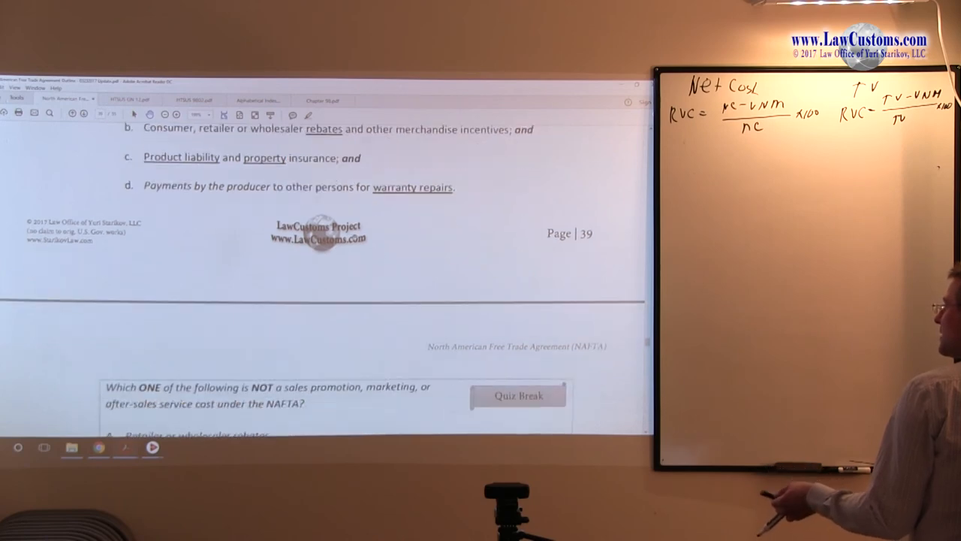
scroll(down, 3)
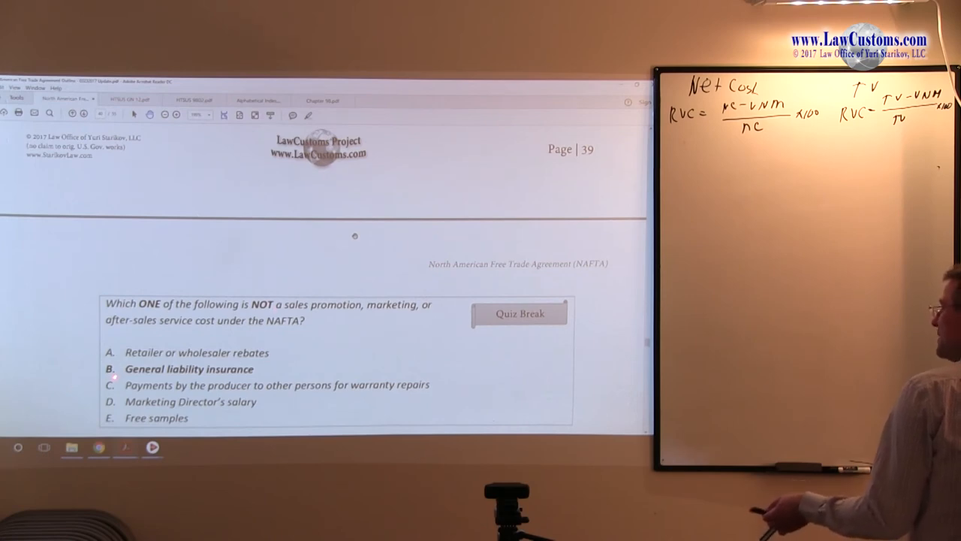
scroll(down, 3)
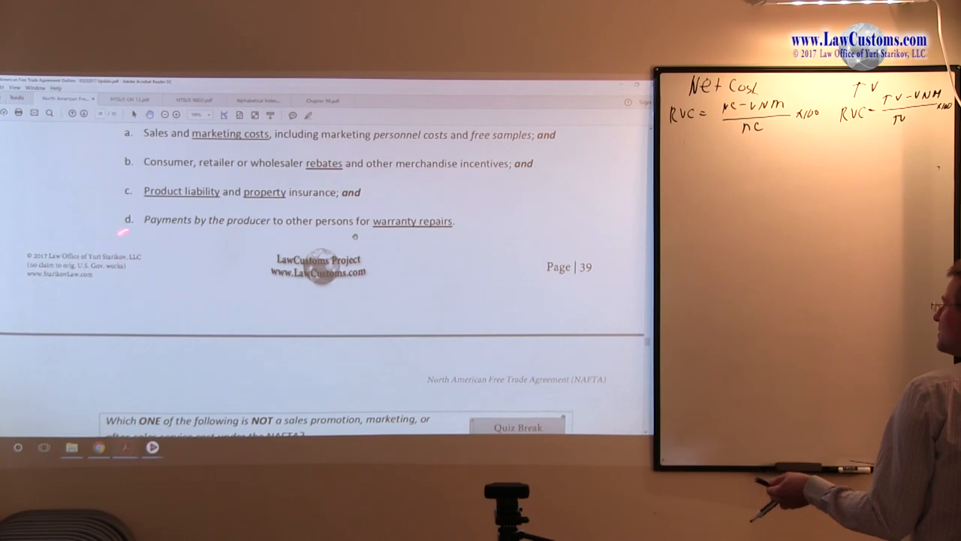
scroll(down, 3)
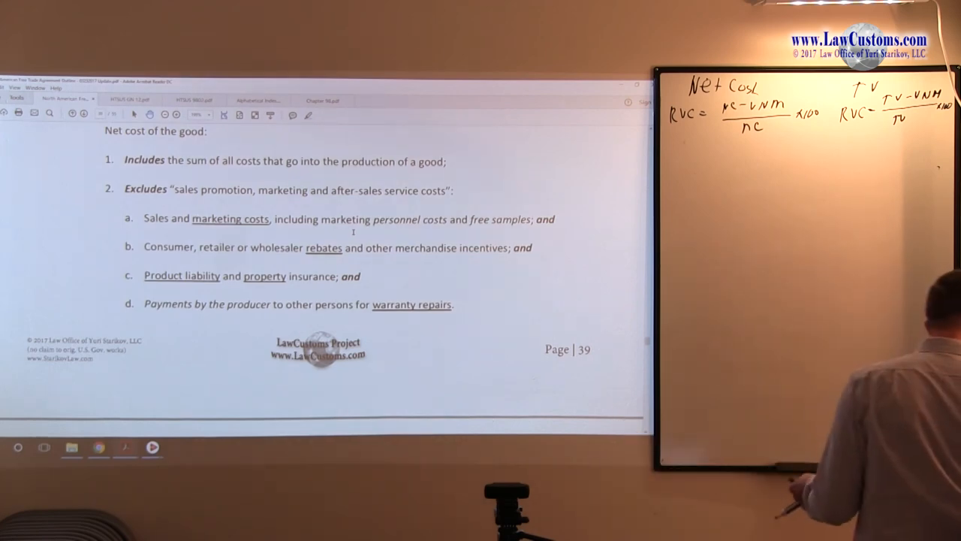
scroll(down, 3)
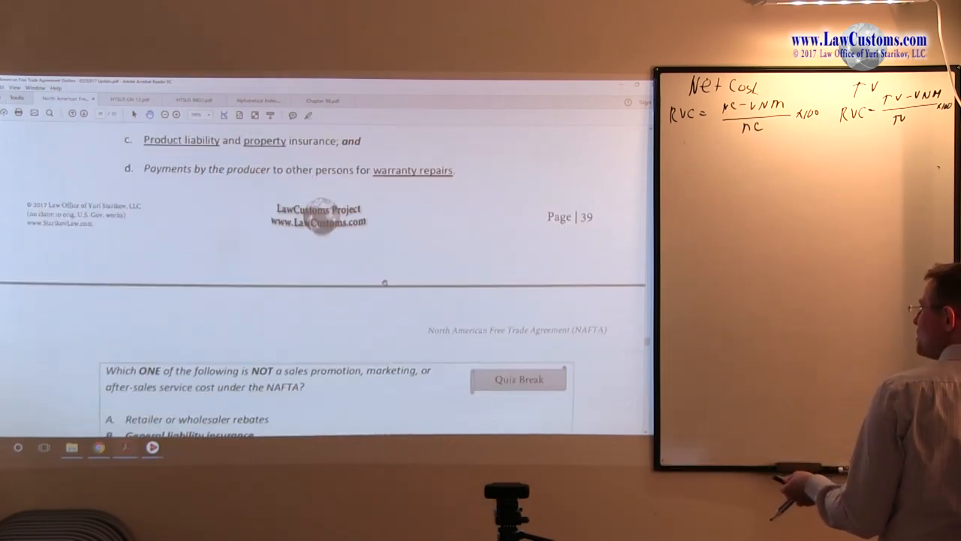
scroll(down, 3)
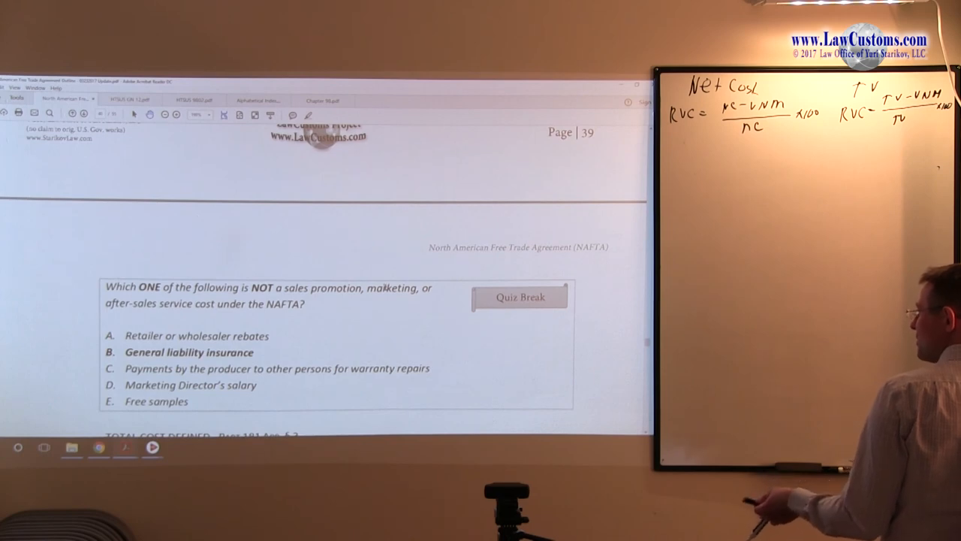
scroll(down, 3)
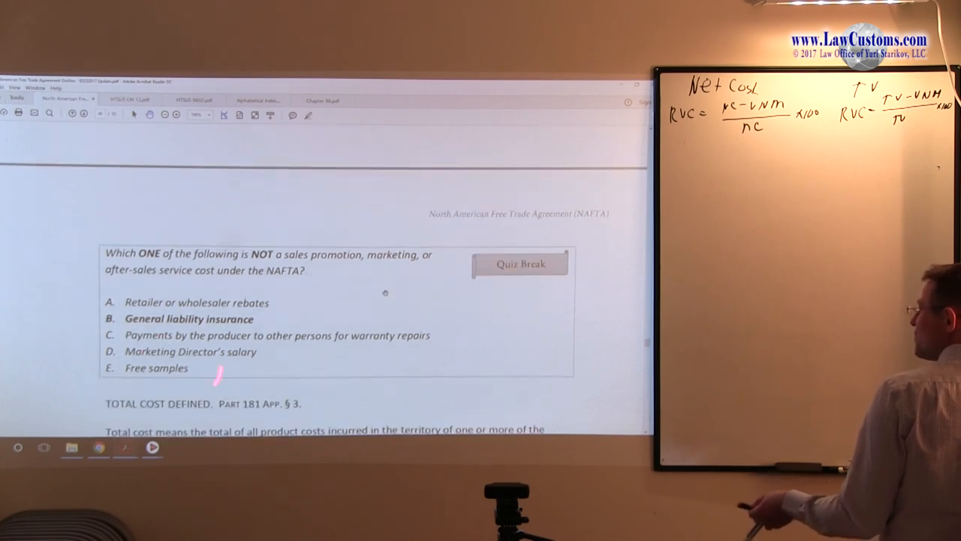